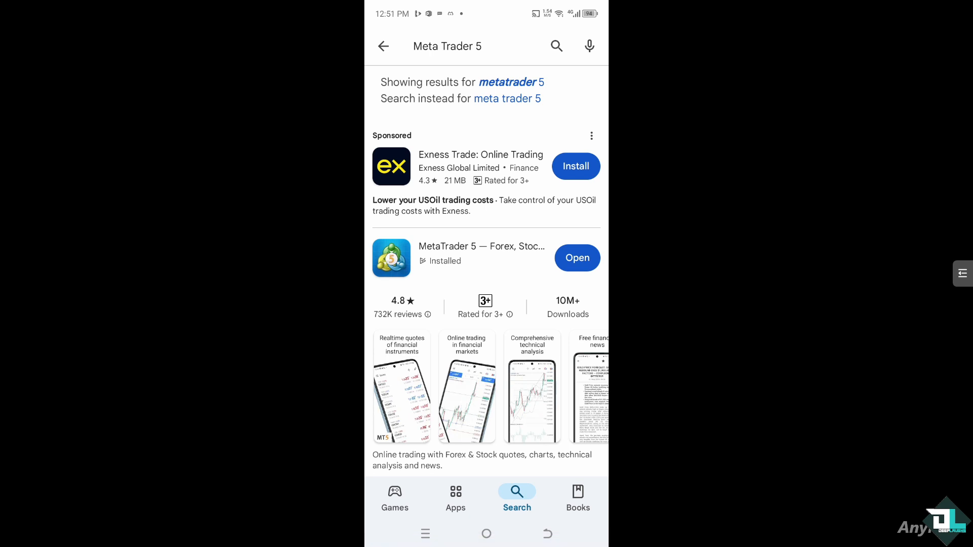
Launch the installed MetaTrader 5 app from the Play Store results
left_click(577, 257)
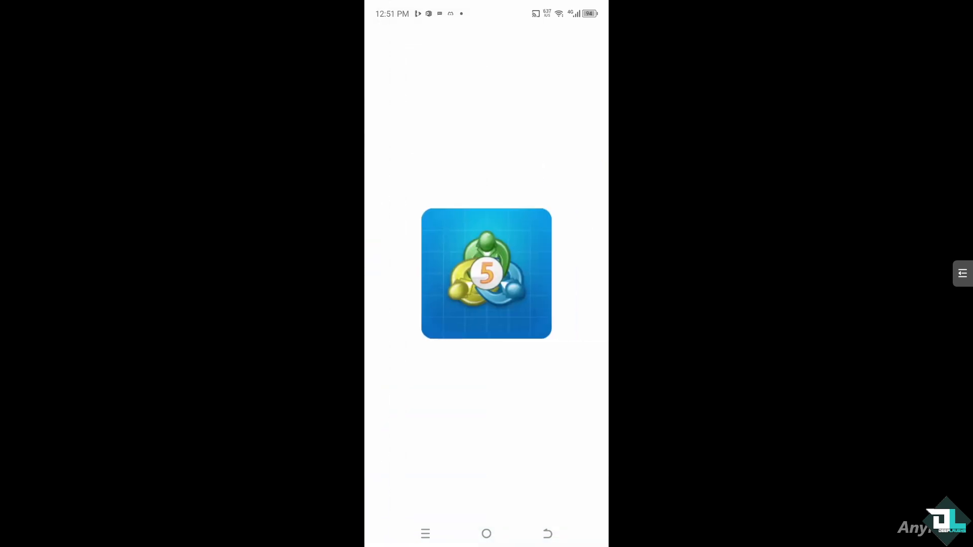
Switch from the chart to the Messages tab and focus its top input field
left_click(486, 274)
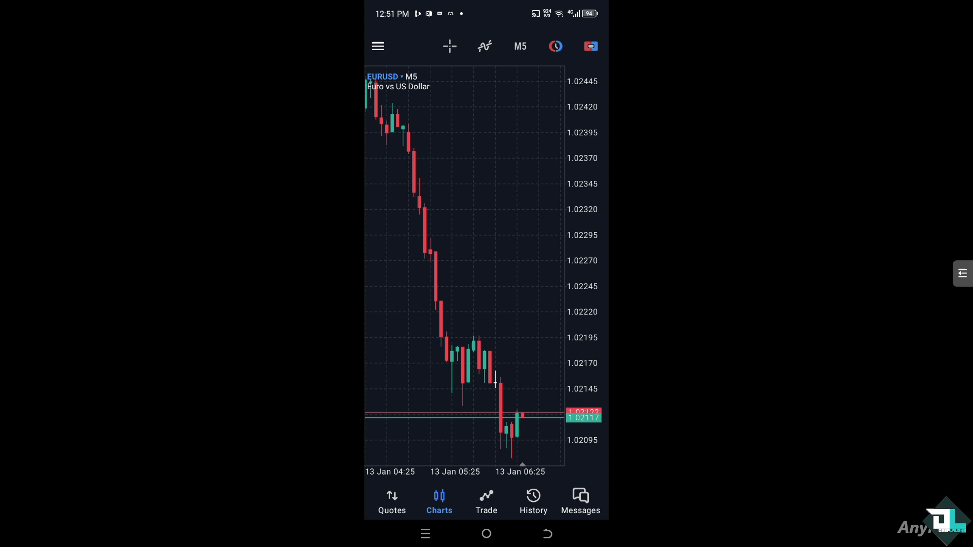
left_click(580, 501)
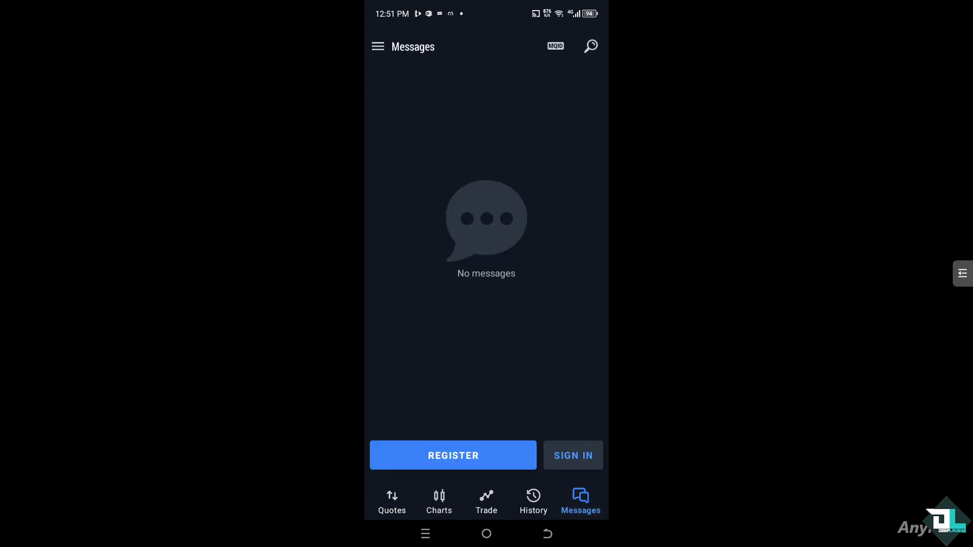
left_click(589, 46)
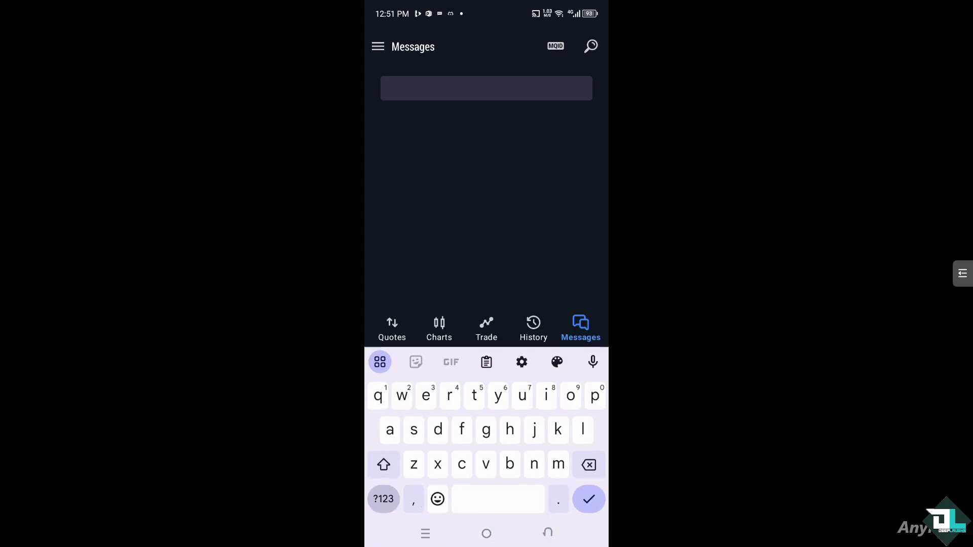
View the trading accounts list, then go back to the Messages tab
left_click(378, 46)
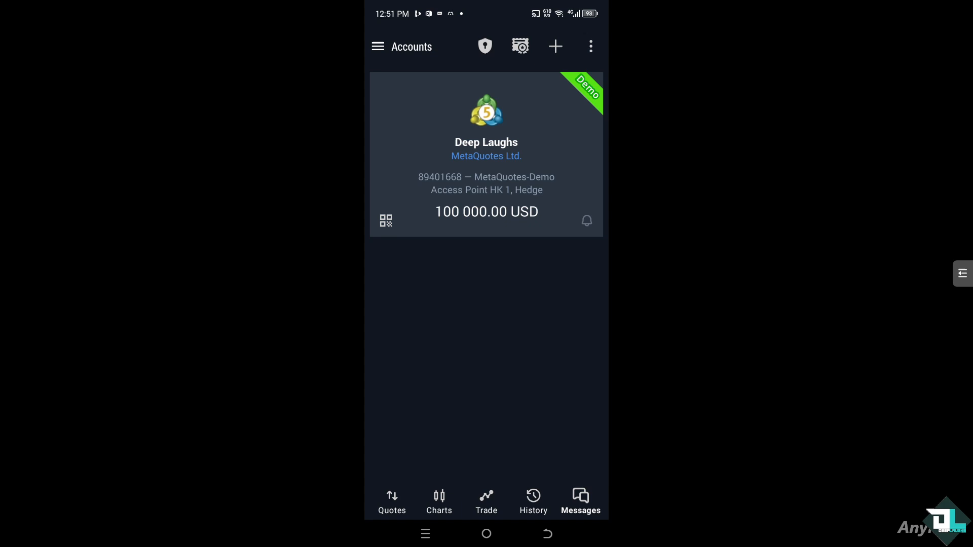
left_click(580, 501)
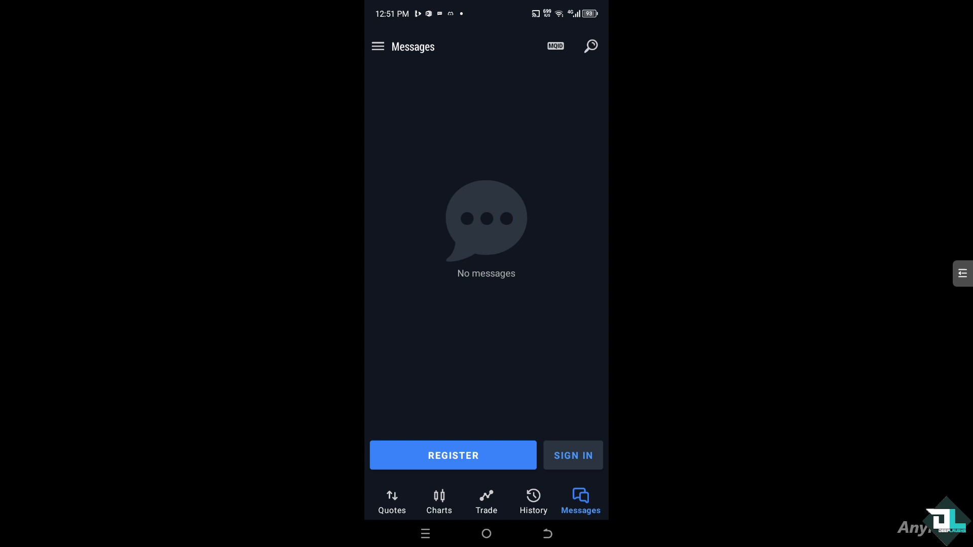
Sign in to the MQL5 community from the Messages screen
left_click(453, 455)
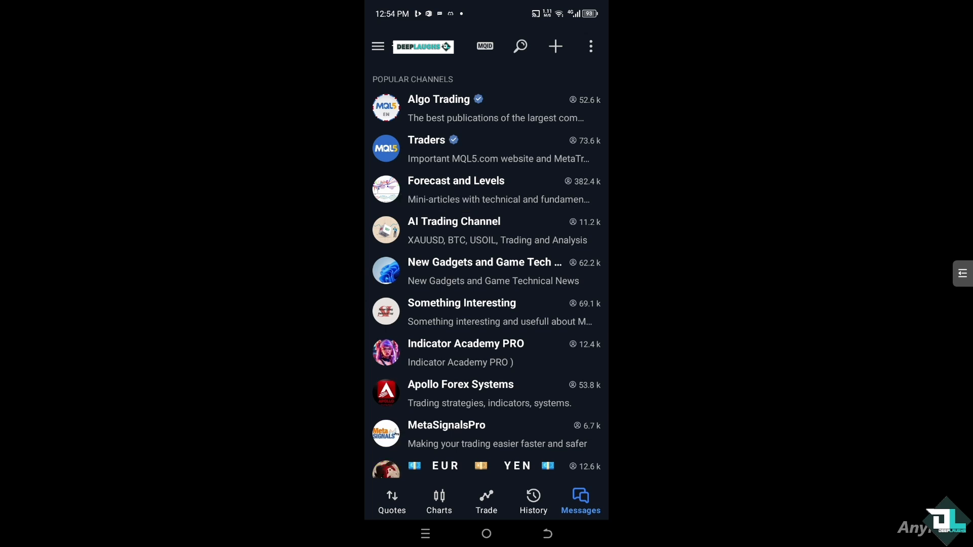
Scroll through the popular channels and open the overflow menu with Profile and Log out
scroll("down", 3)
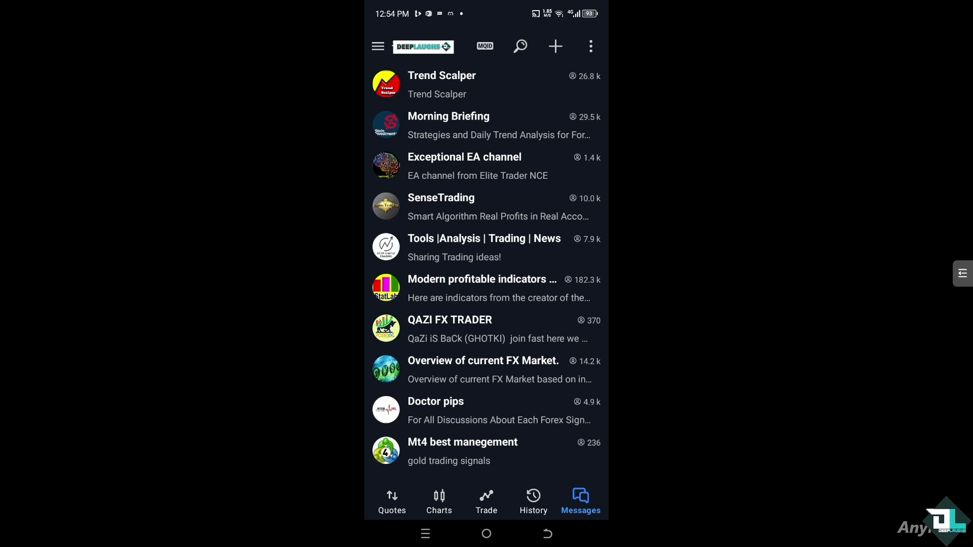
scroll("up", 3)
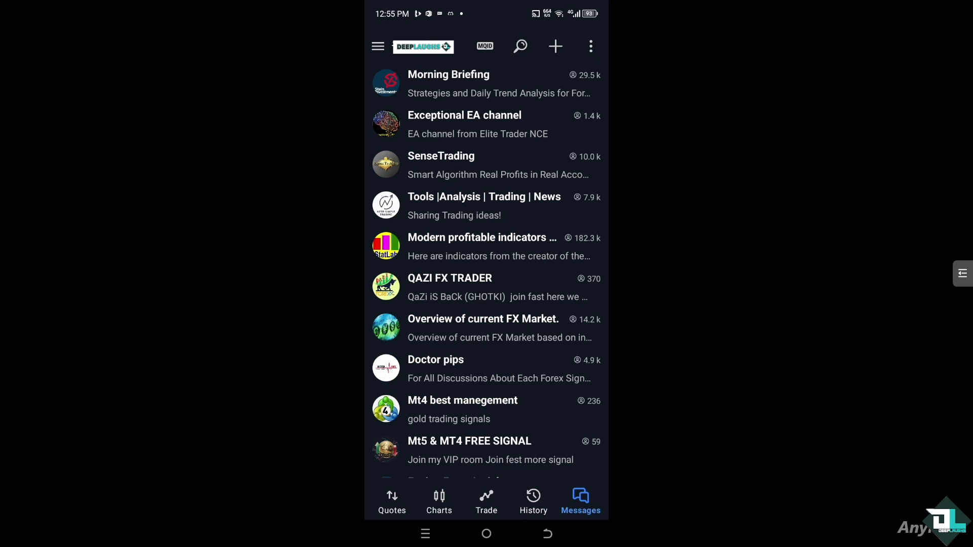
left_click(589, 46)
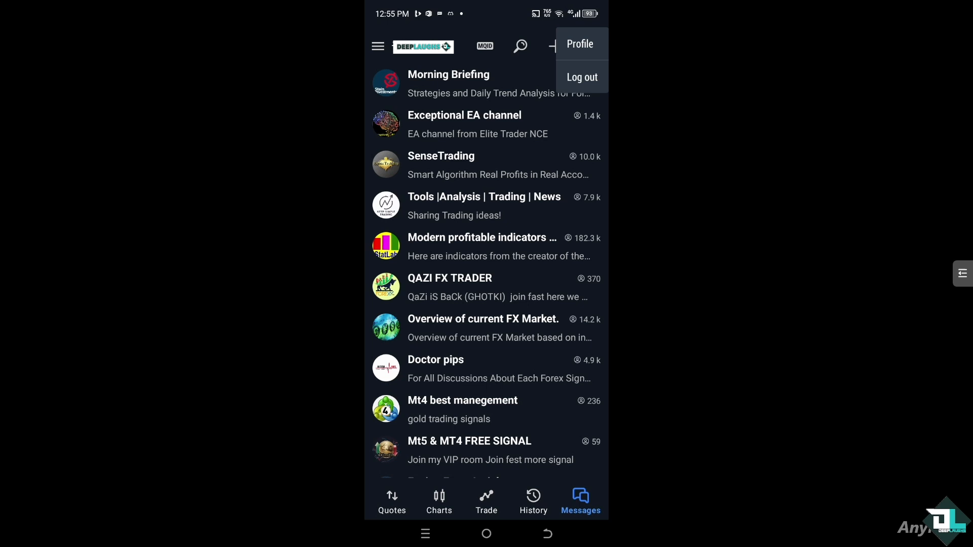
View the community Profile options, then start a new chat with the + button
left_click(578, 43)
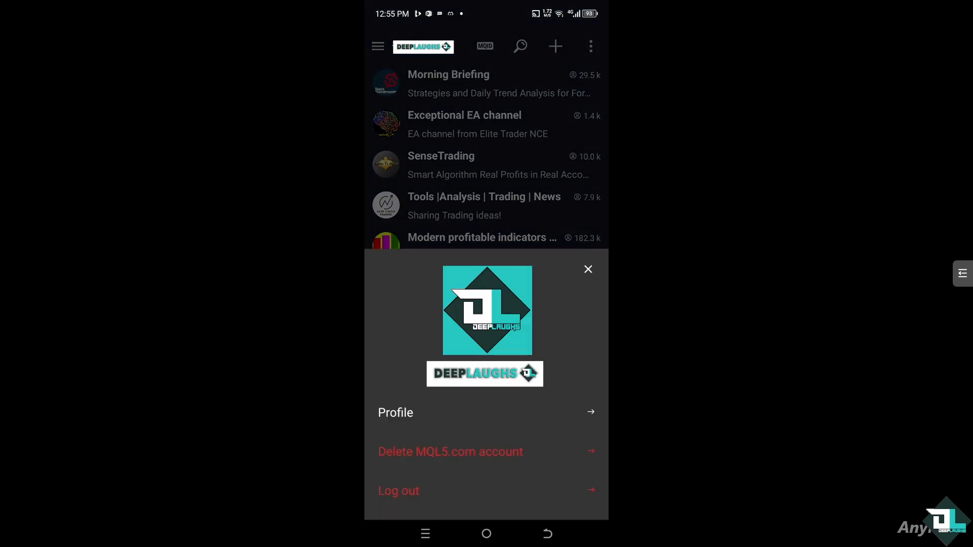
left_click(586, 269)
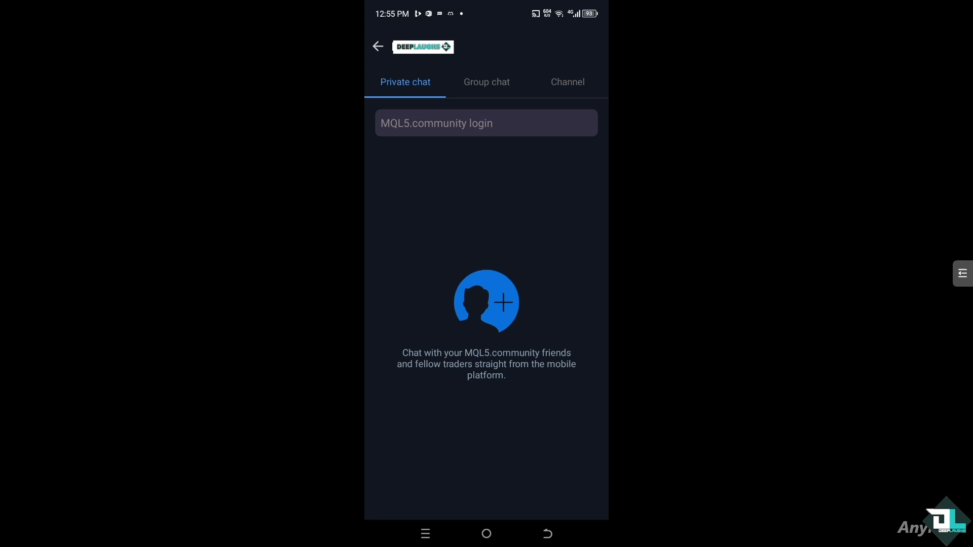
Preview the Group chat and Channel creation forms, then go back to channels
left_click(486, 81)
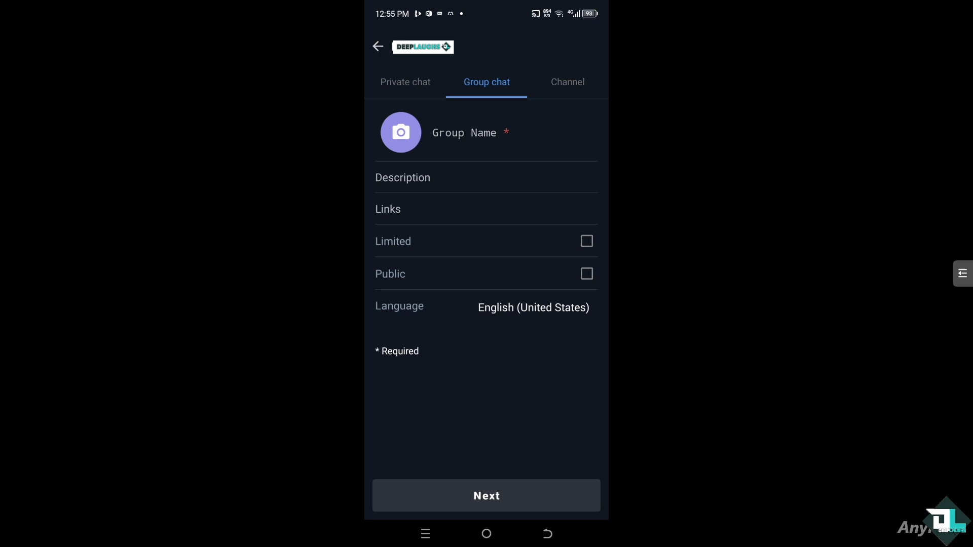
left_click(566, 81)
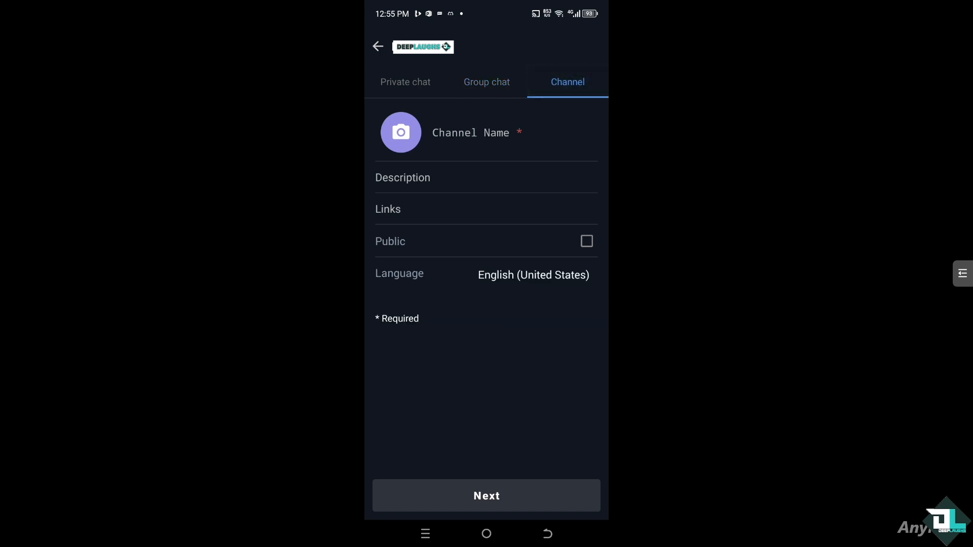
left_click(378, 47)
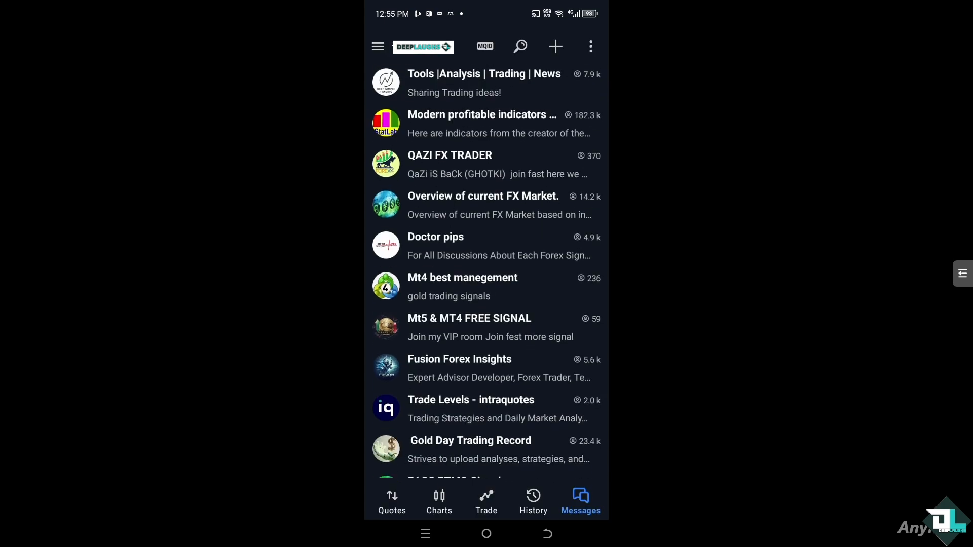
Open Messages search, show the device's MetaQuotes ID, and dismiss the dialog
left_click(520, 46)
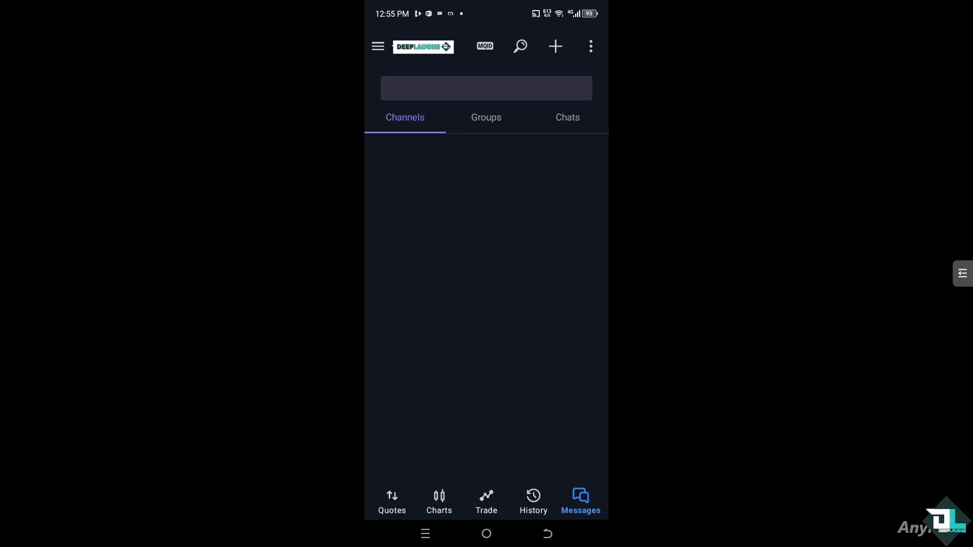
left_click(486, 87)
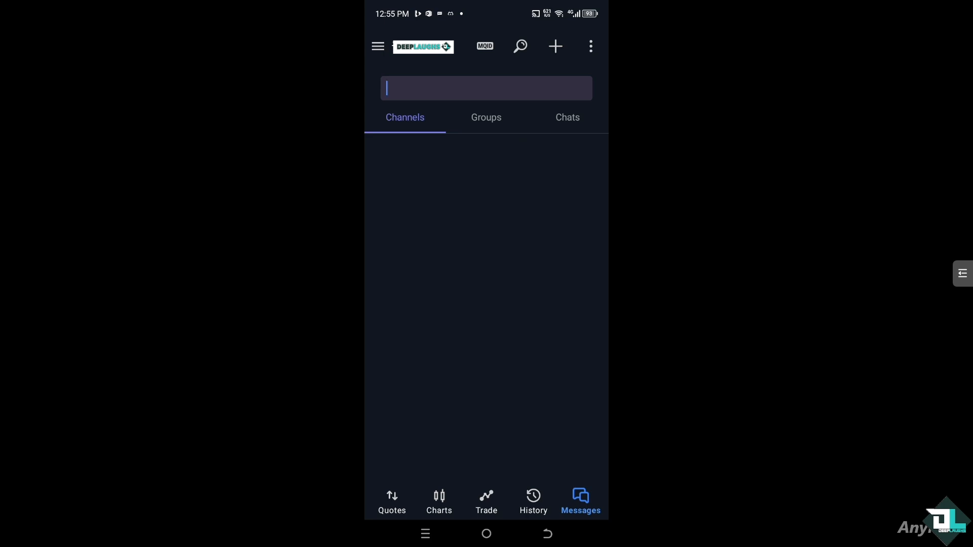
left_click(484, 46)
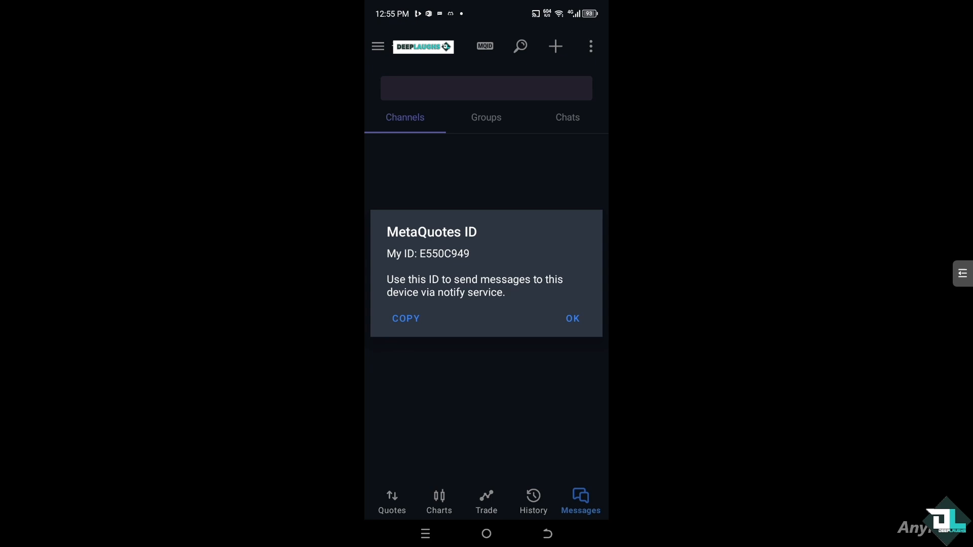
left_click(572, 318)
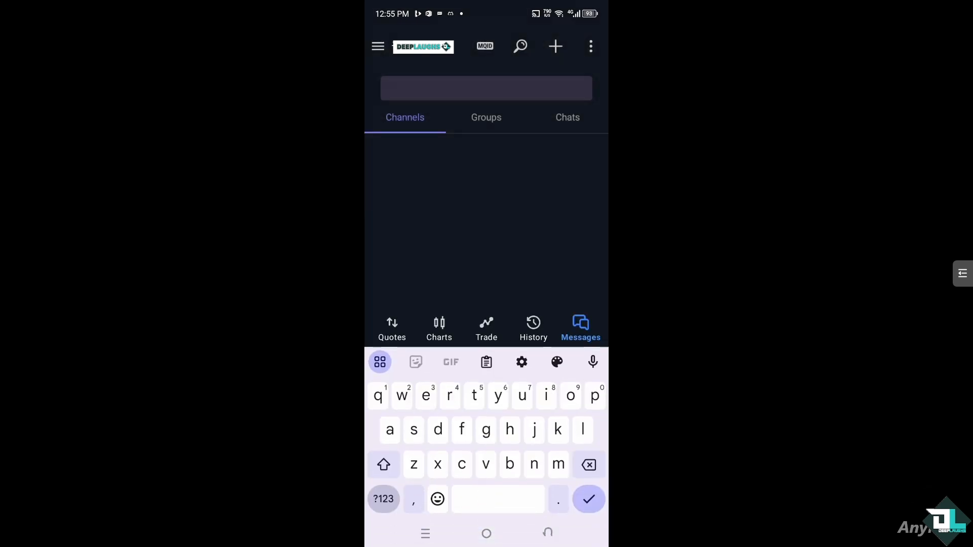